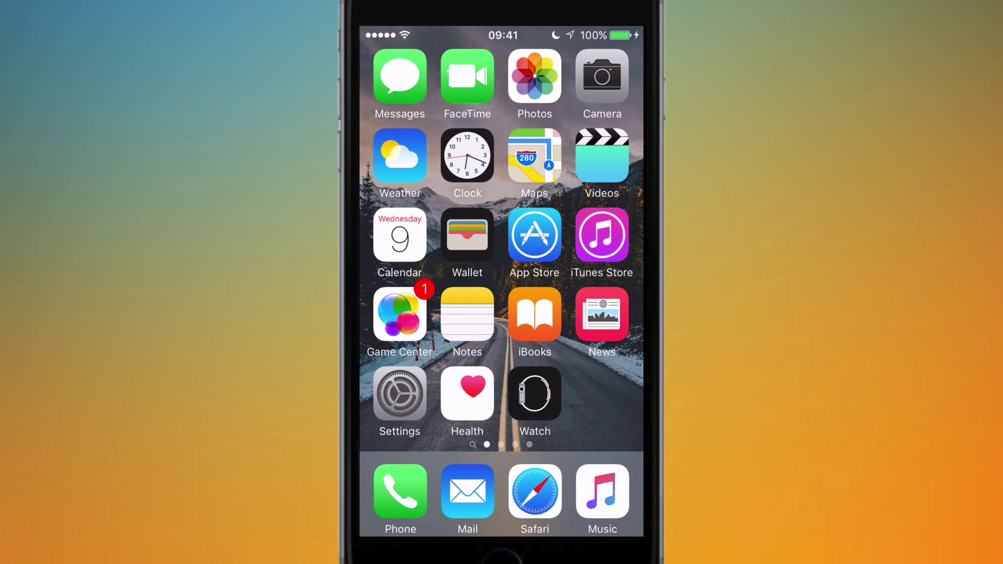
Launch Safari on bbc.co.uk, then open and dismiss the page's Share sheet
{"action": "left_click", "coordinate": [534, 491]}
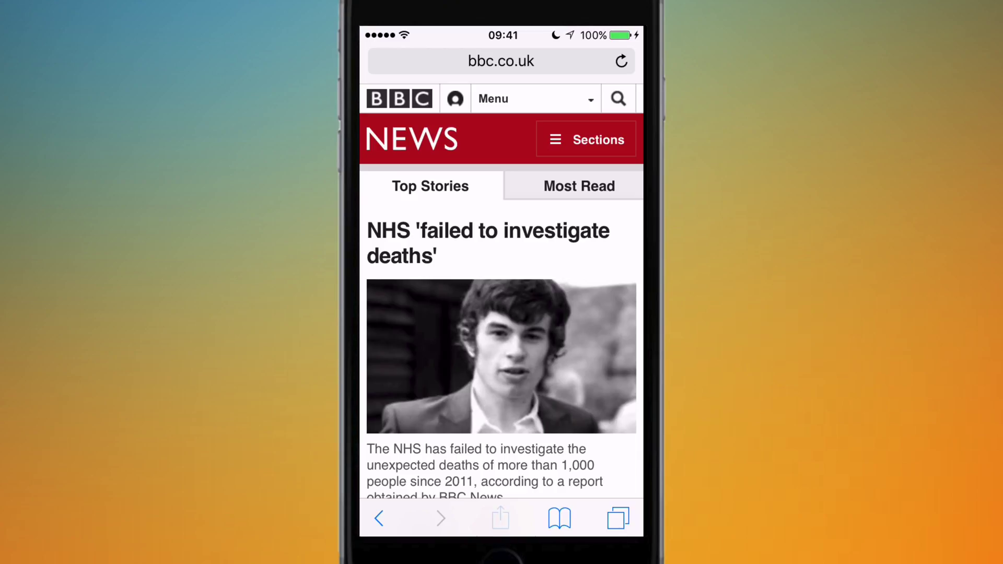
{"action": "left_click", "coordinate": [500, 518]}
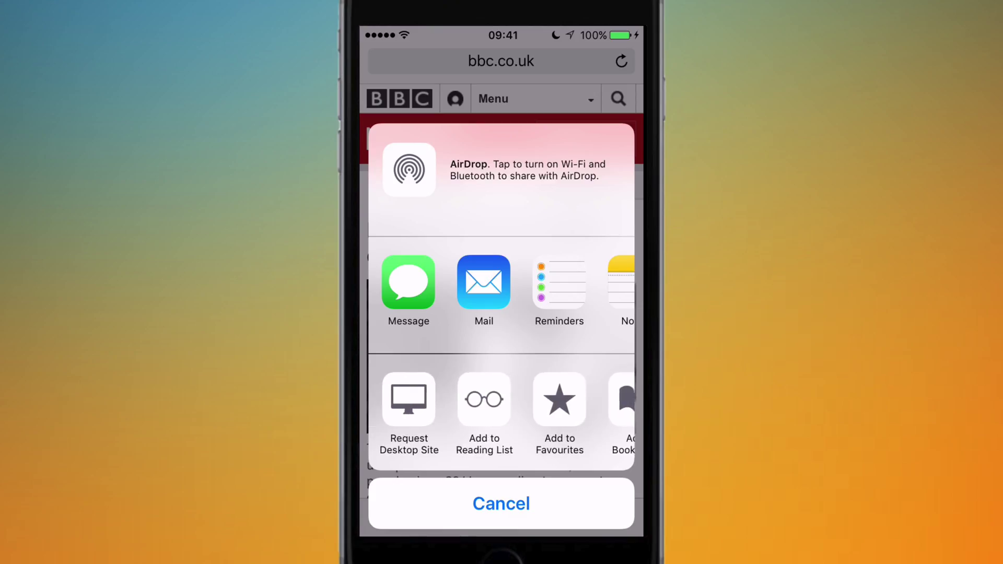
{"action": "left_click", "coordinate": [501, 504]}
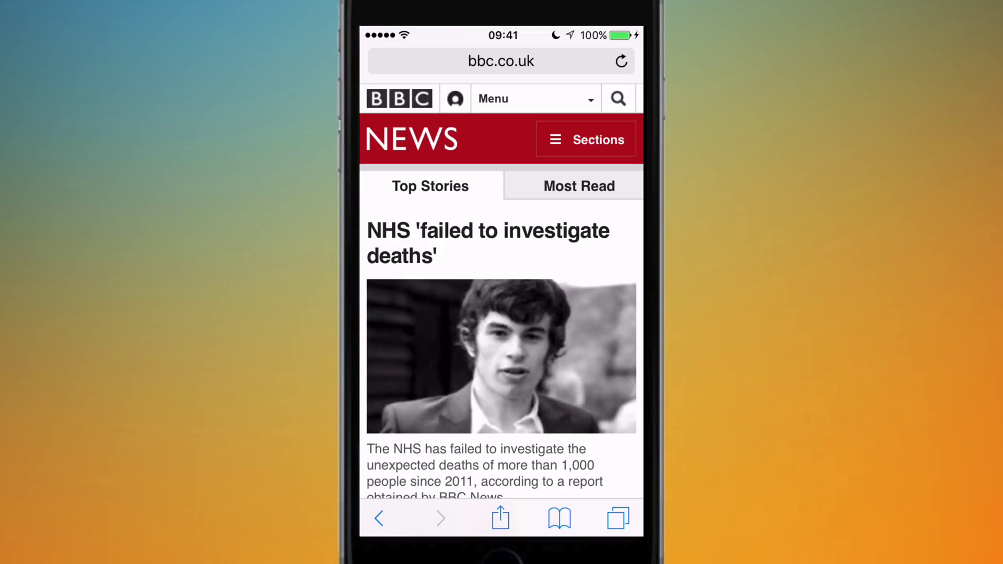
{"action": "left_click", "coordinate": [559, 519]}
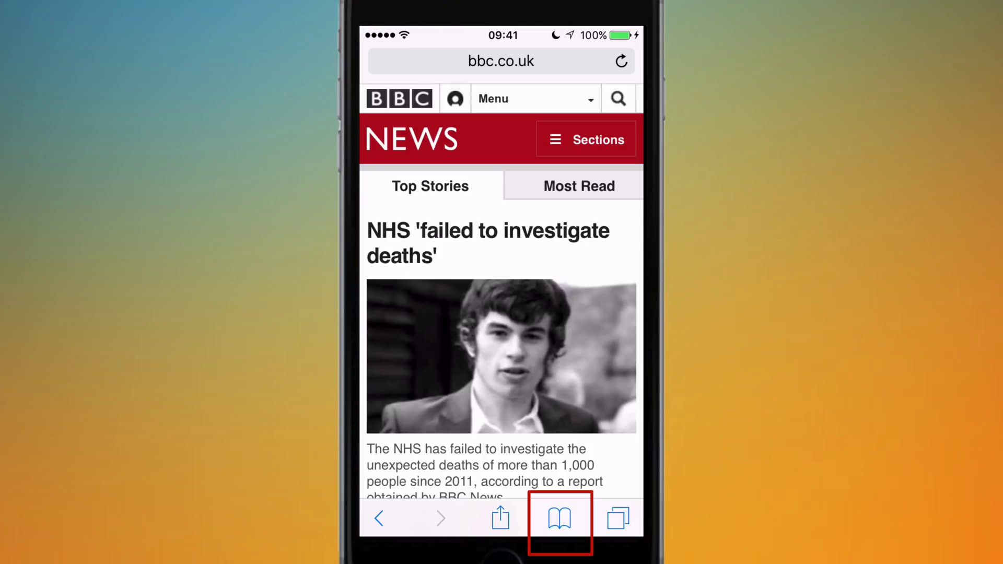
{"action": "left_click", "coordinate": [559, 519]}
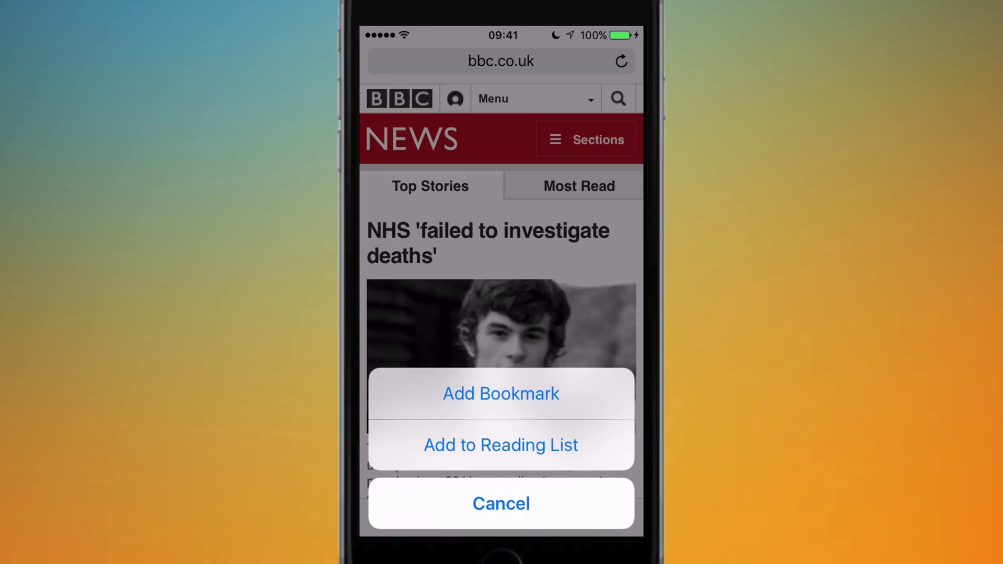
{"action": "left_click", "coordinate": [501, 503]}
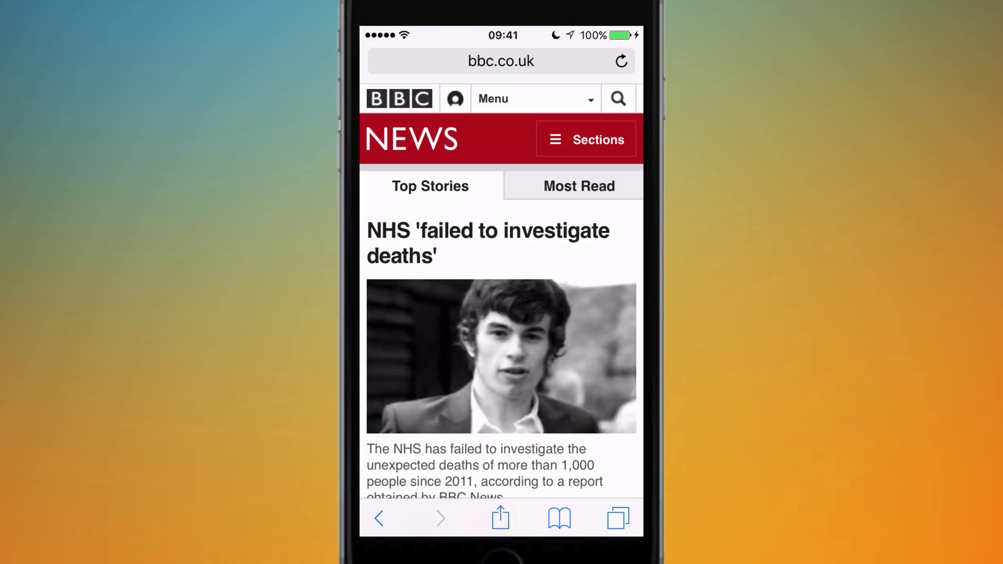
{"action": "left_click", "coordinate": [377, 518]}
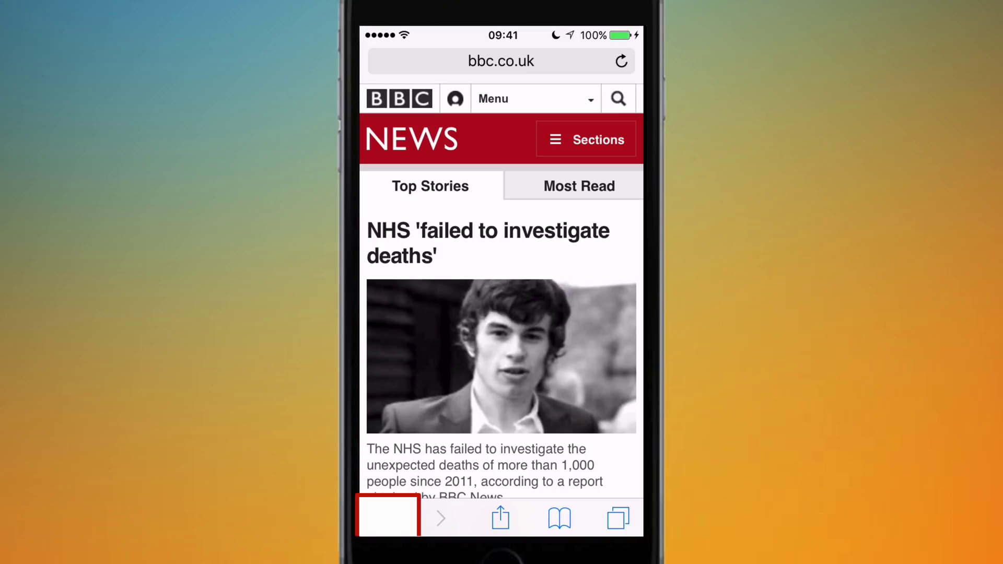
{"action": "left_click", "coordinate": [387, 518]}
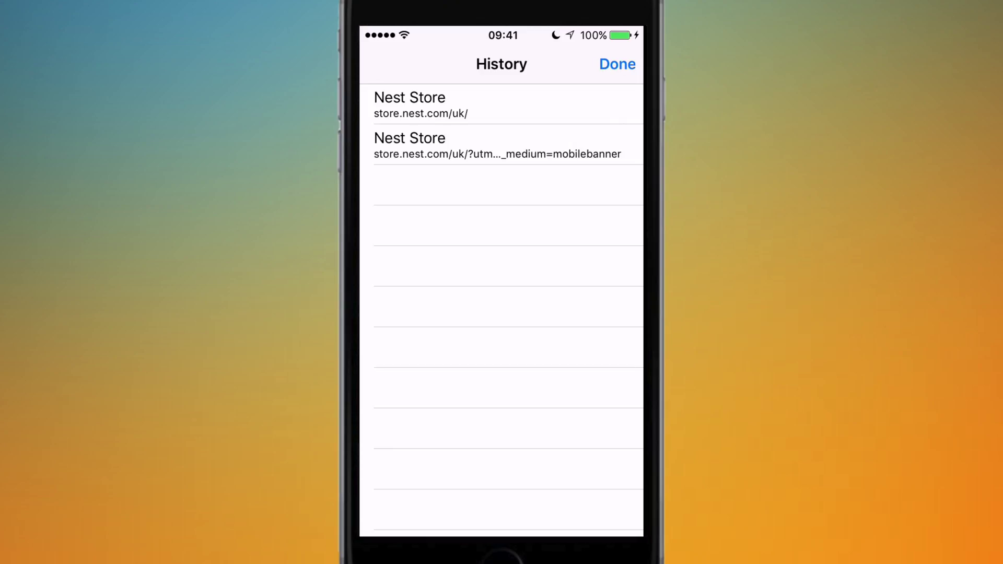
{"action": "left_click", "coordinate": [616, 64]}
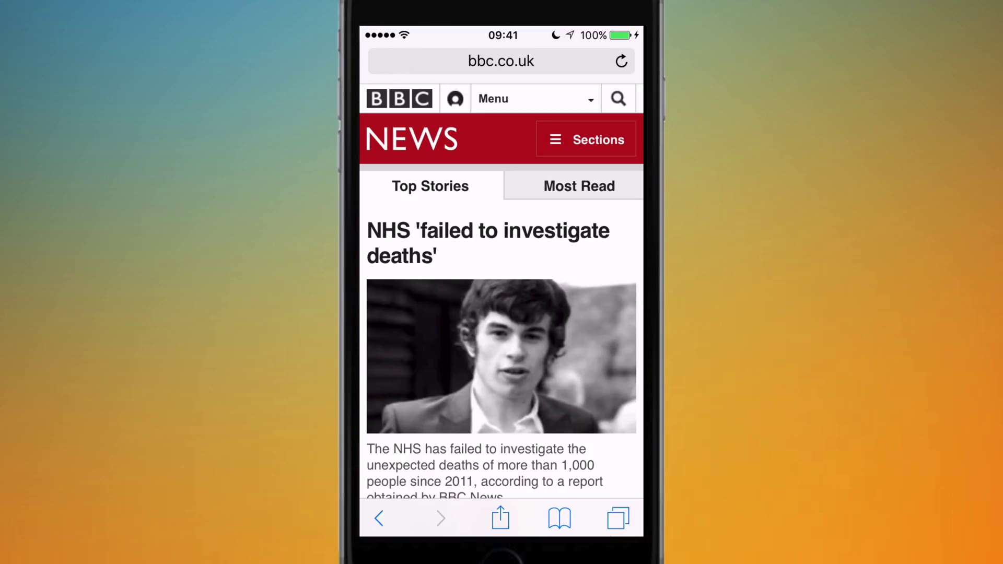
Scroll the BBC News page and bring up its Share sheet
{"action": "scroll", "scroll_direction": "down", "scroll_amount": 3}
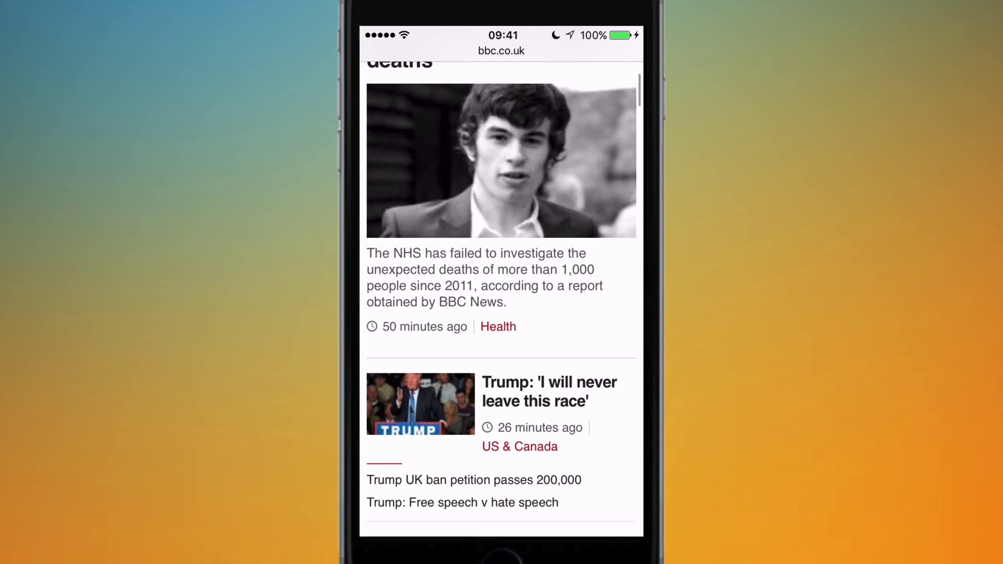
{"action": "scroll", "scroll_direction": "up", "scroll_amount": 3}
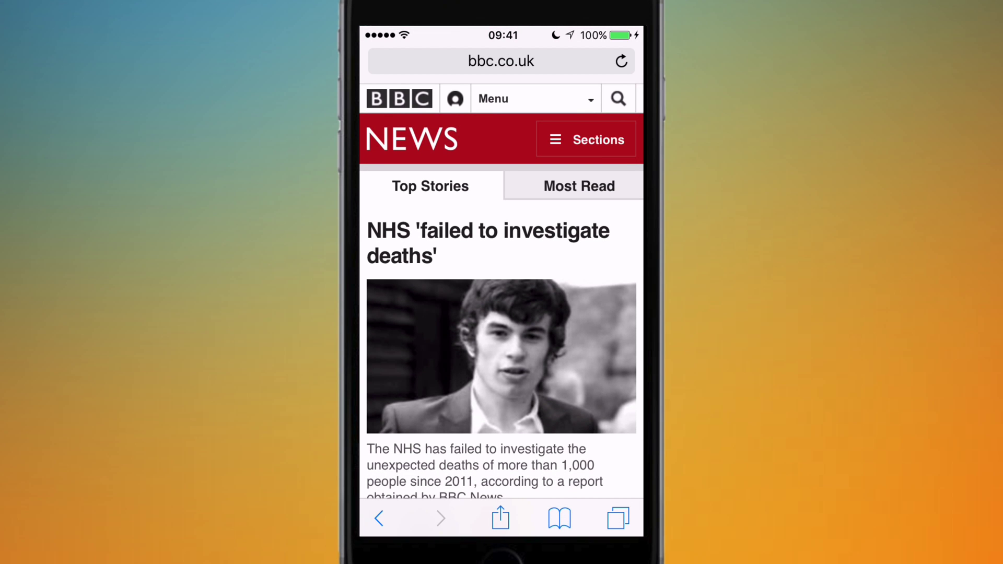
{"action": "left_click", "coordinate": [501, 518]}
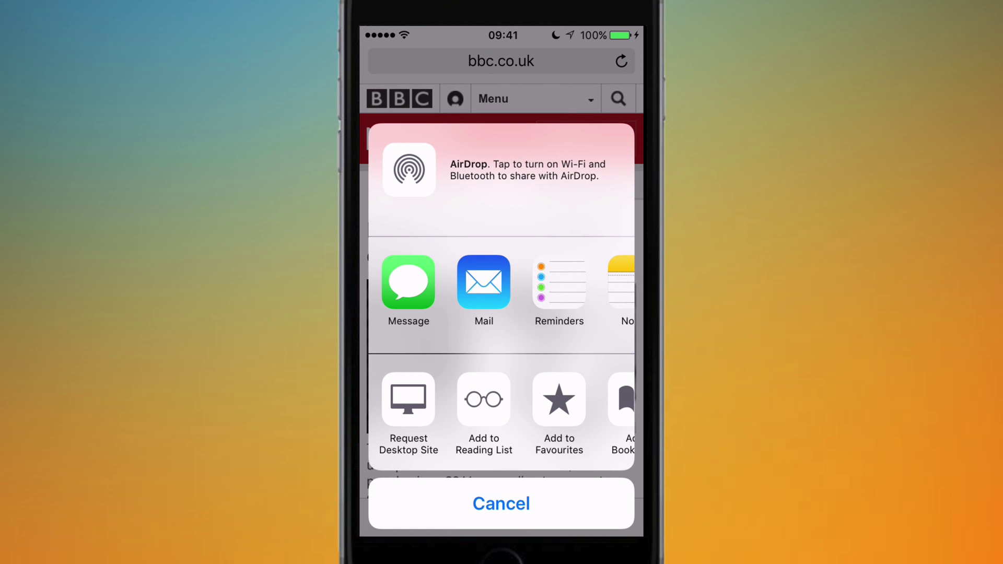
Dismiss sharing and request the desktop version of BBC News
{"action": "left_click", "coordinate": [502, 504]}
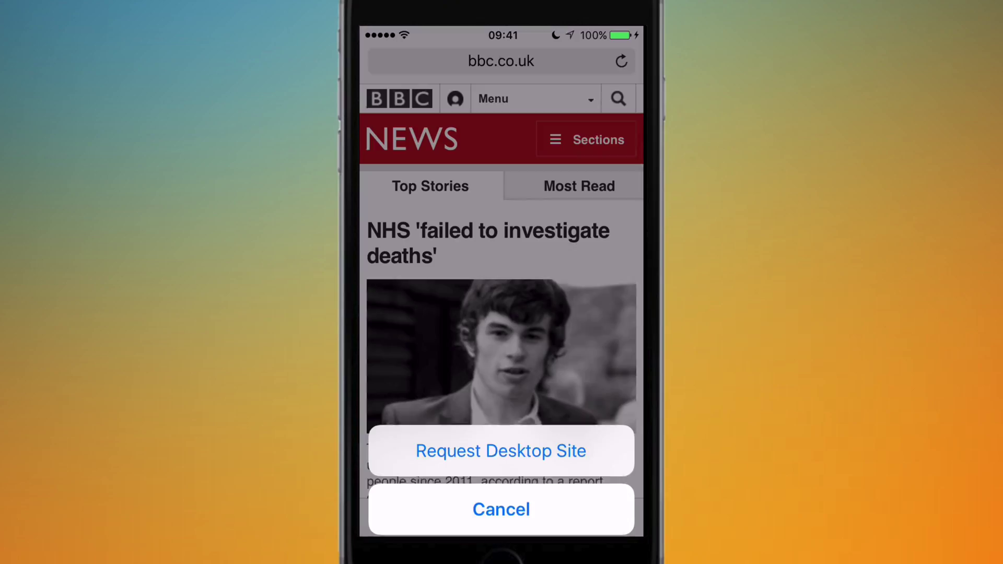
{"action": "left_click", "coordinate": [501, 510]}
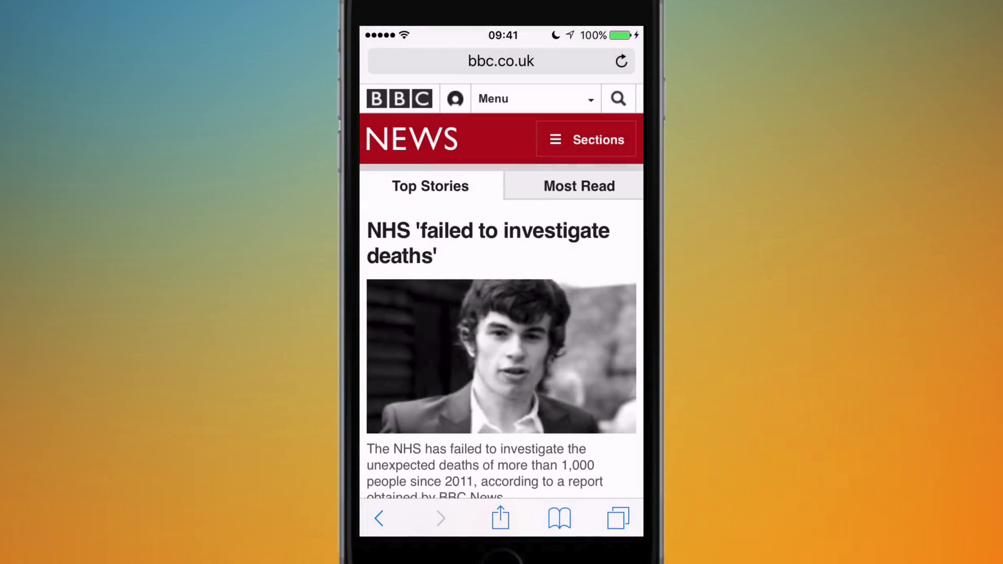
{"action": "left_click", "coordinate": [620, 61]}
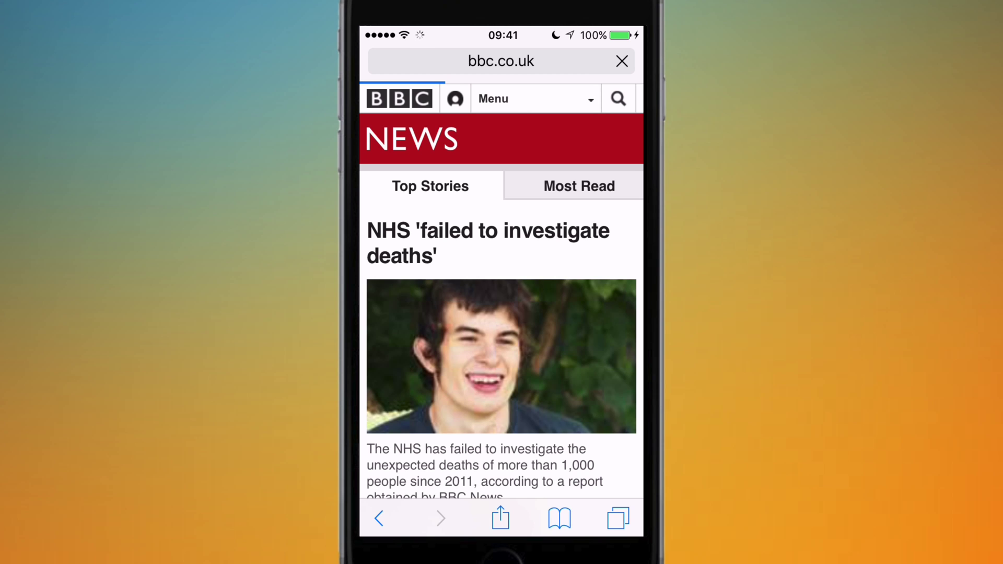
{"action": "scroll", "scroll_direction": "down", "scroll_amount": 3}
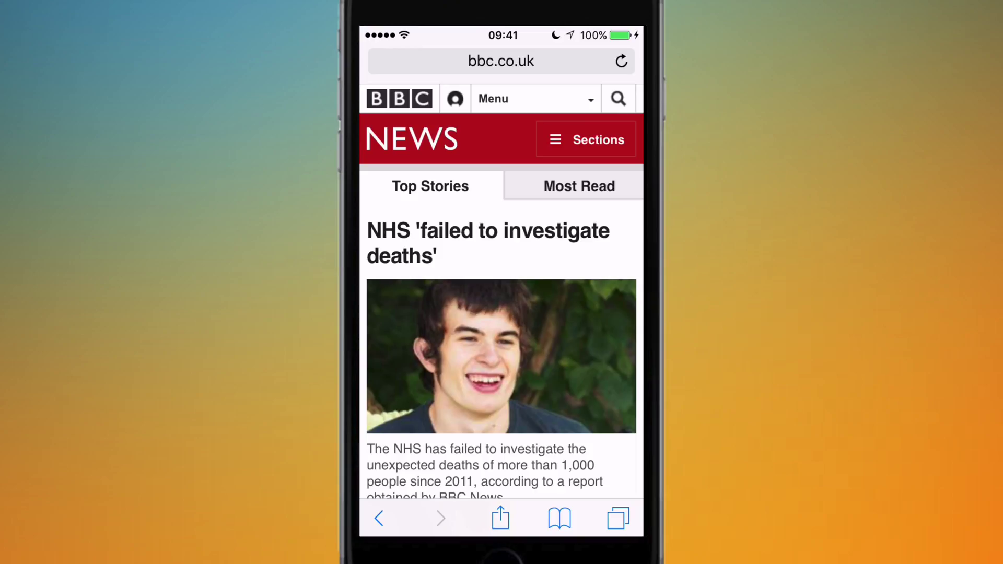
{"action": "scroll", "scroll_direction": "down", "scroll_amount": 3}
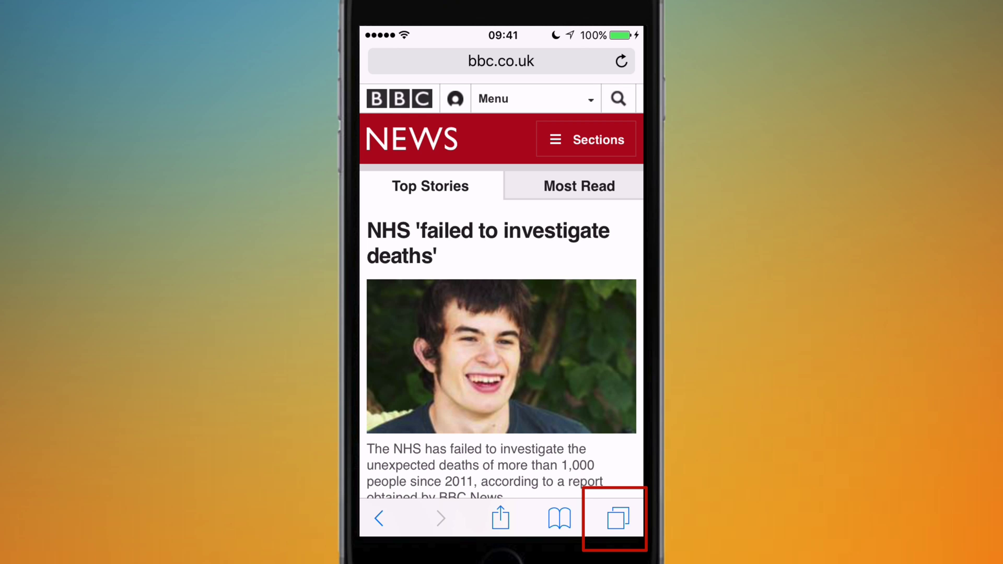
Open the tab overview showing BBC News and the Apple (United Kingdom) tabs
{"action": "left_click", "coordinate": [613, 518]}
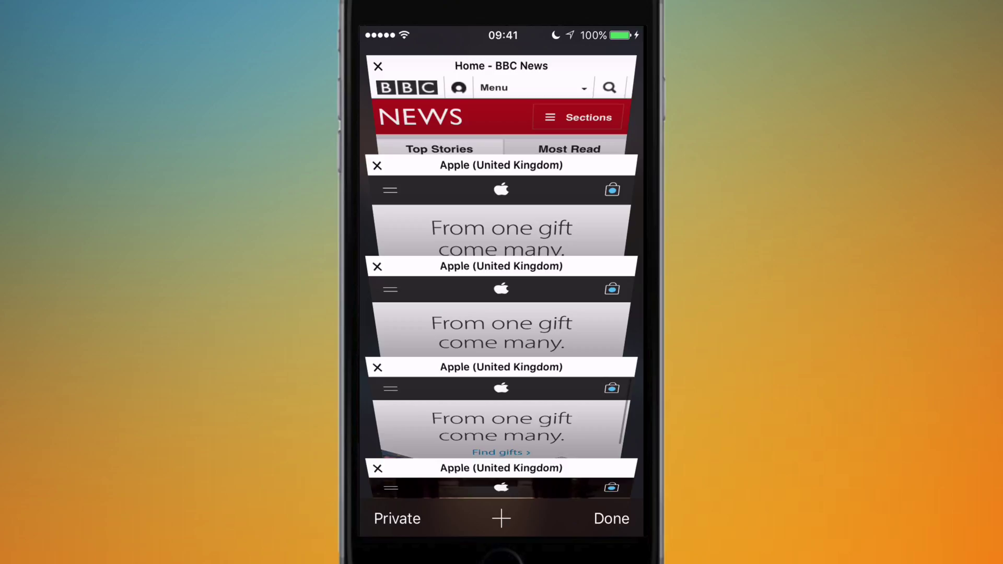
{"action": "left_click", "coordinate": [397, 518]}
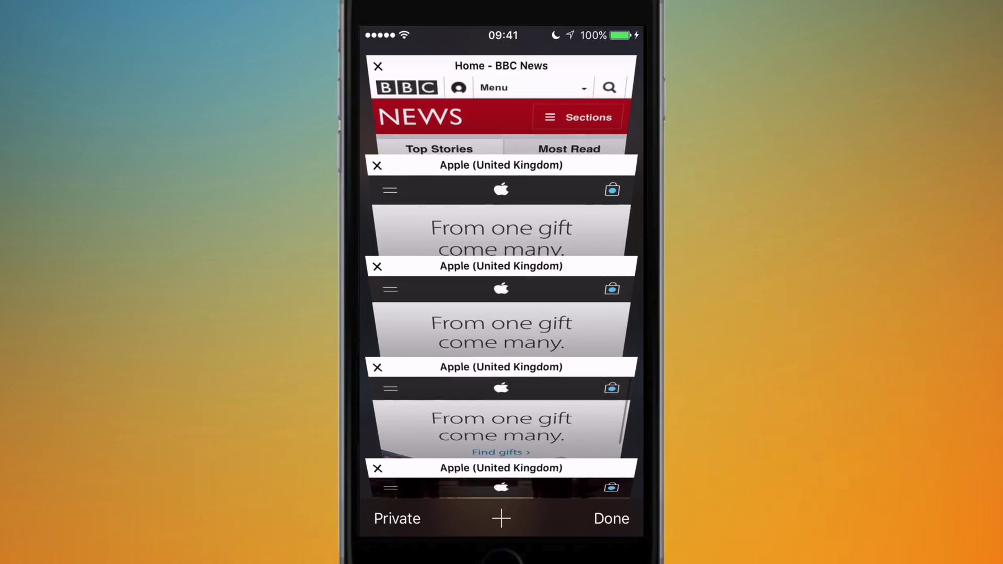
{"action": "left_click", "coordinate": [397, 518]}
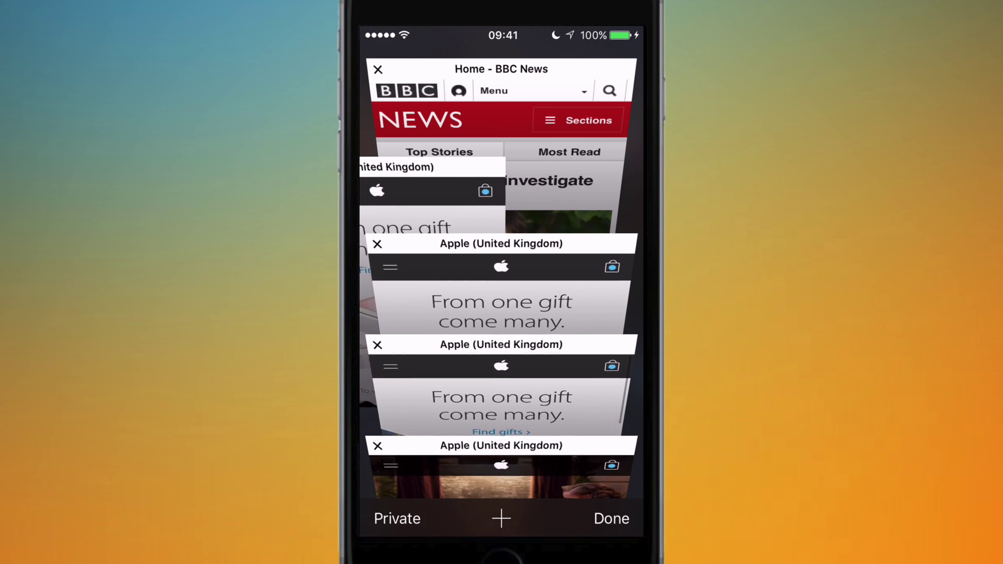
{"action": "scroll", "scroll_direction": "up", "scroll_amount": 3}
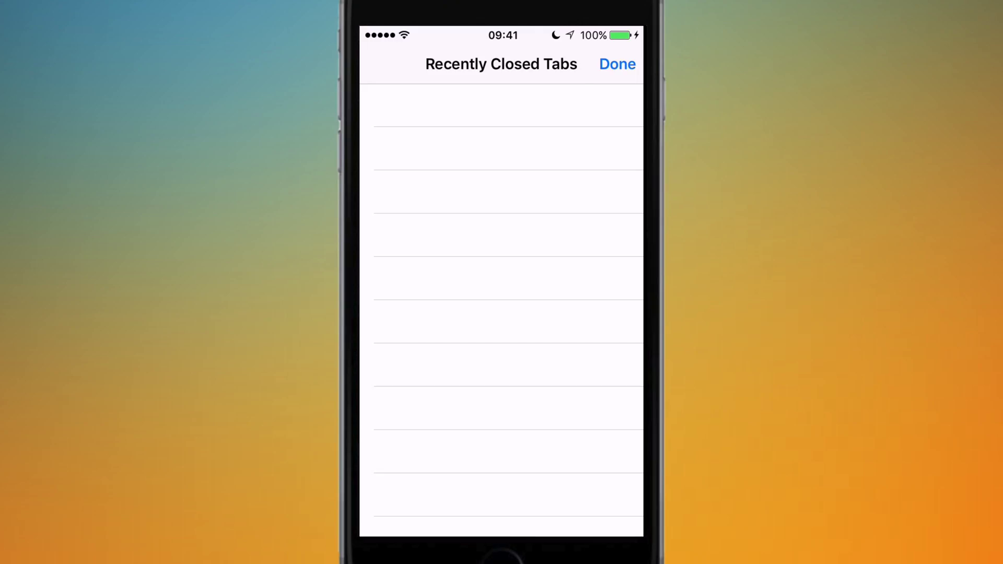
{"action": "left_click", "coordinate": [617, 64]}
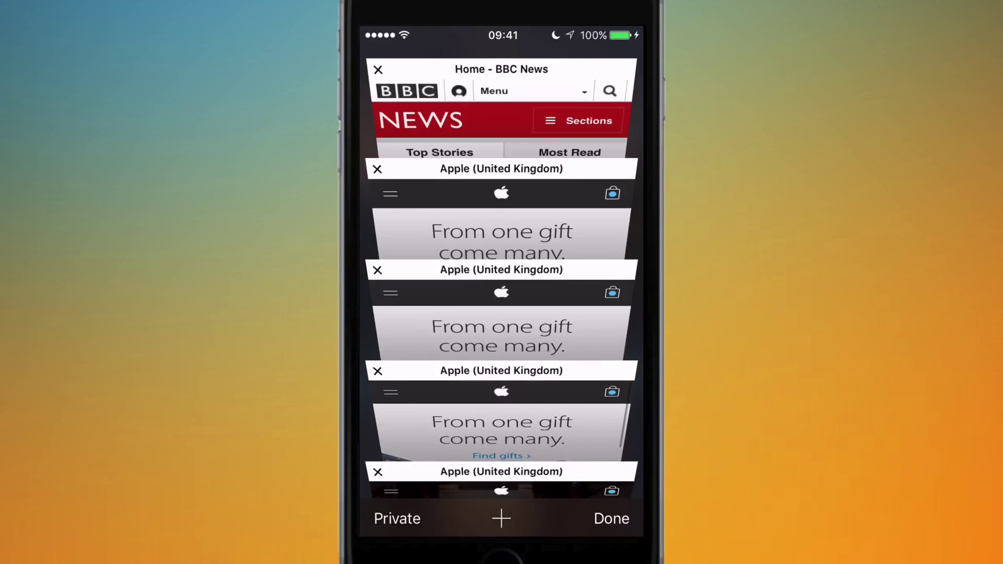